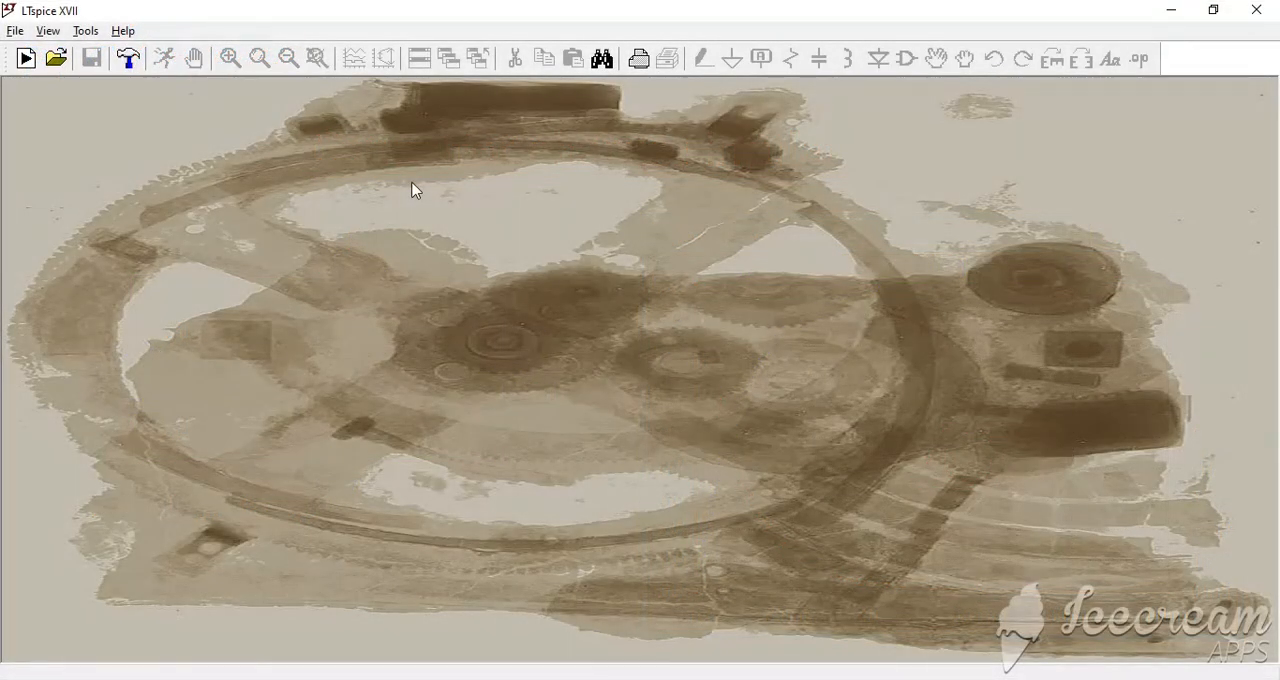
mouse_move(560, 244)
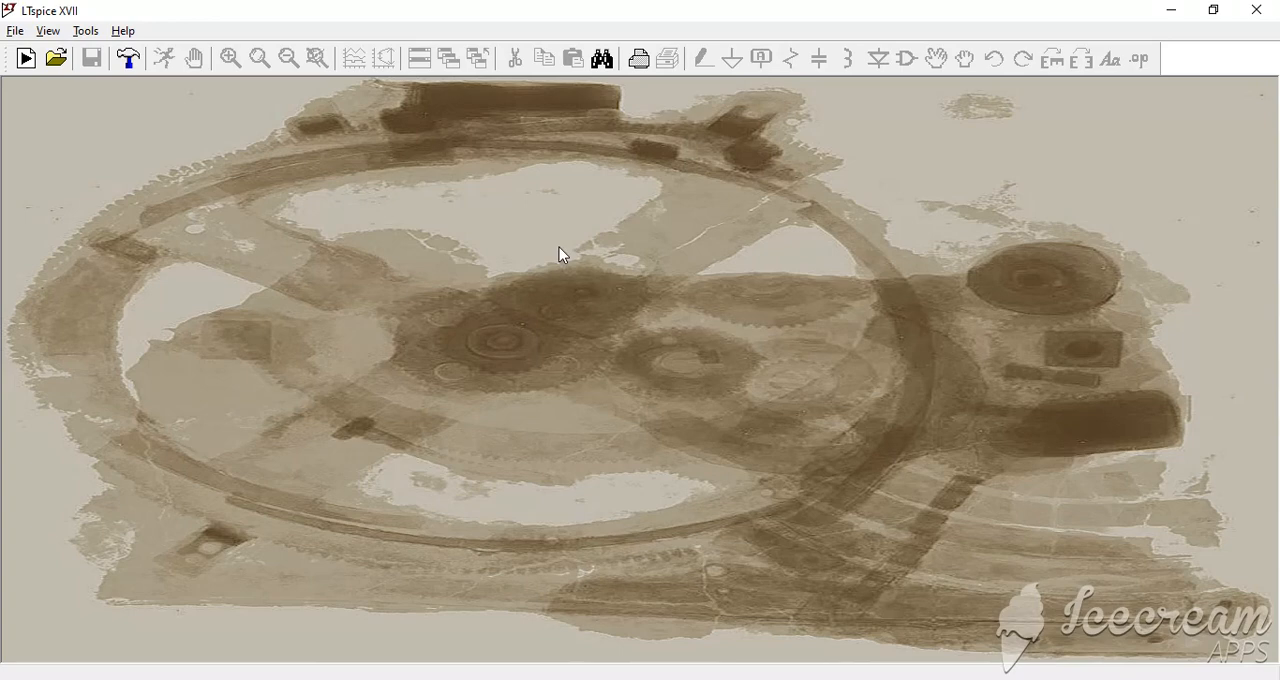
mouse_move(622, 334)
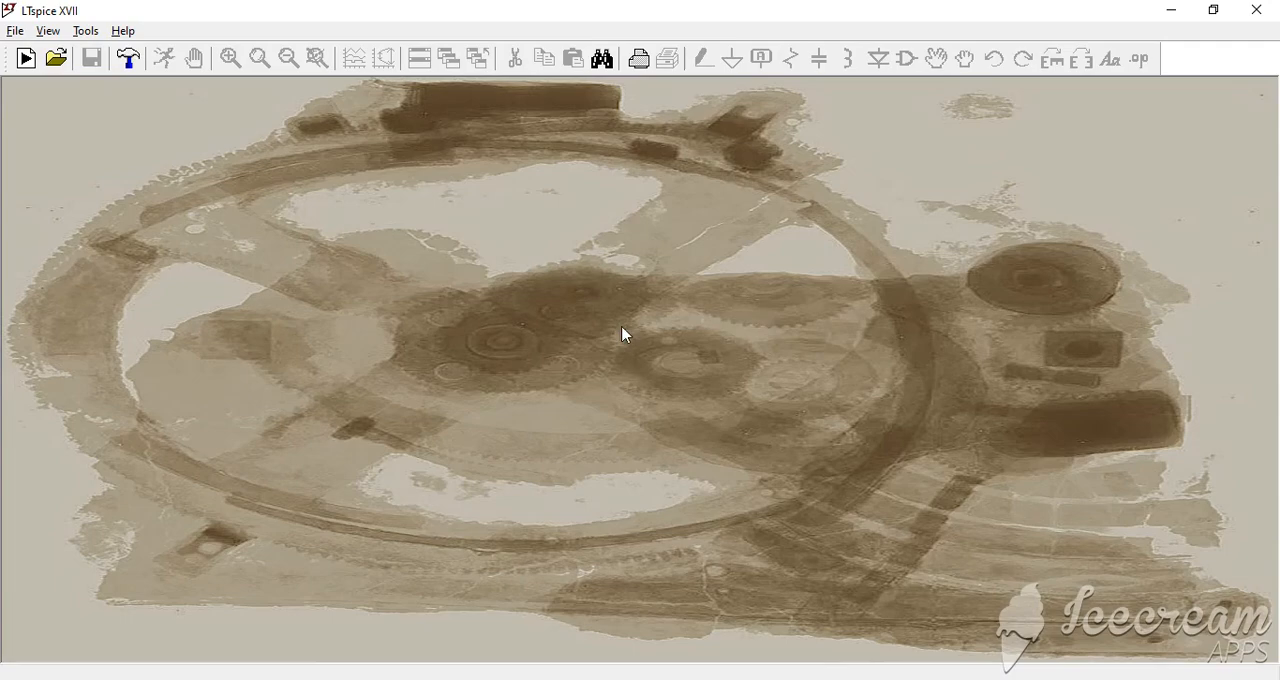
mouse_move(640, 324)
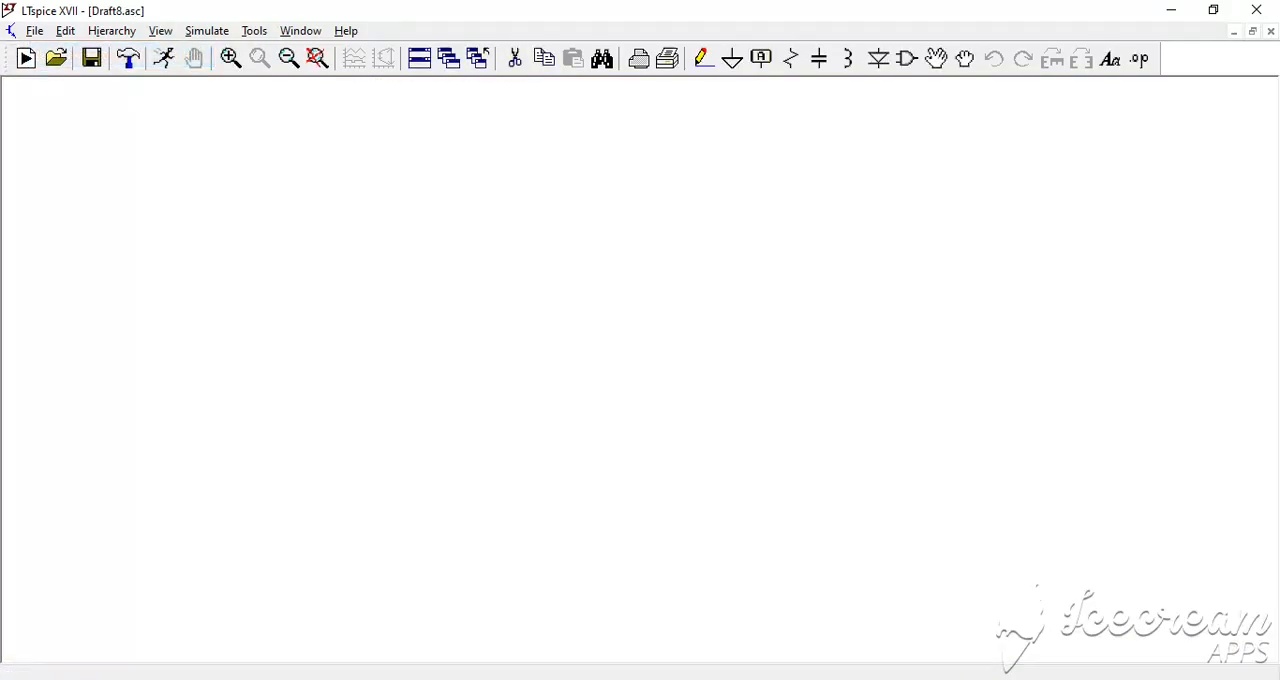
- Add resistor R1, capacitor C1 and a voltage source V1 placed left of the resistor
left_click(818, 58)
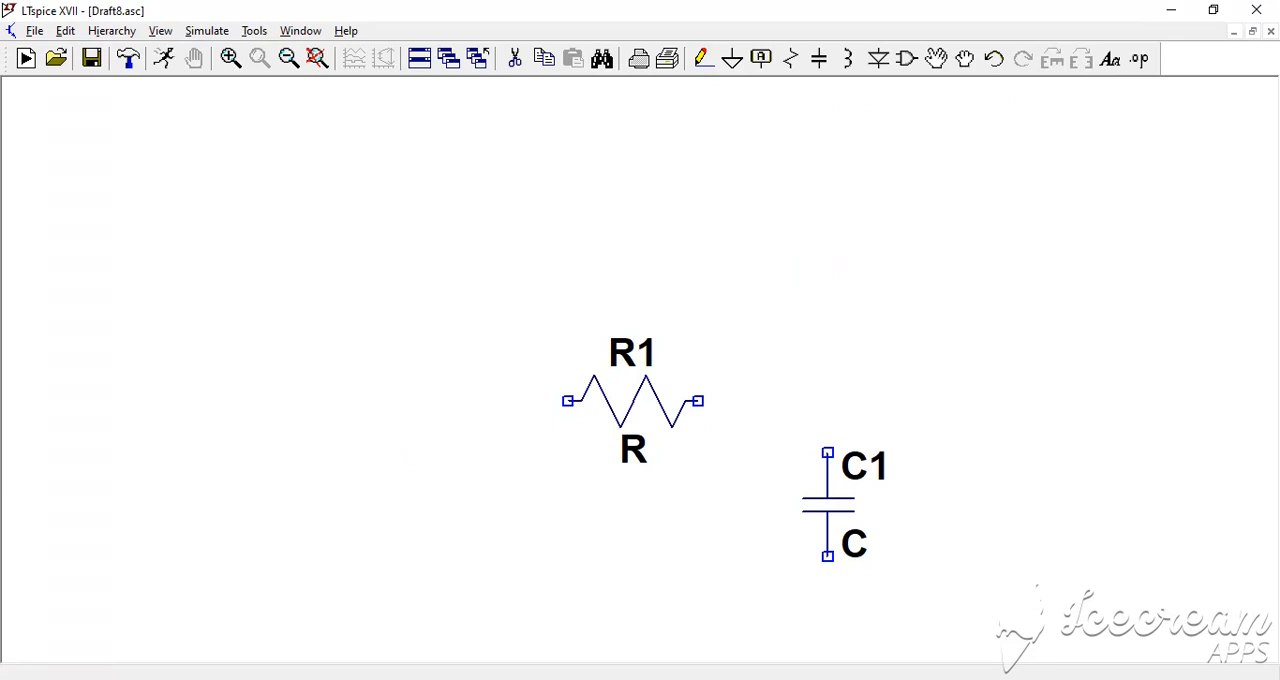
left_click(904, 58)
type("voltage")
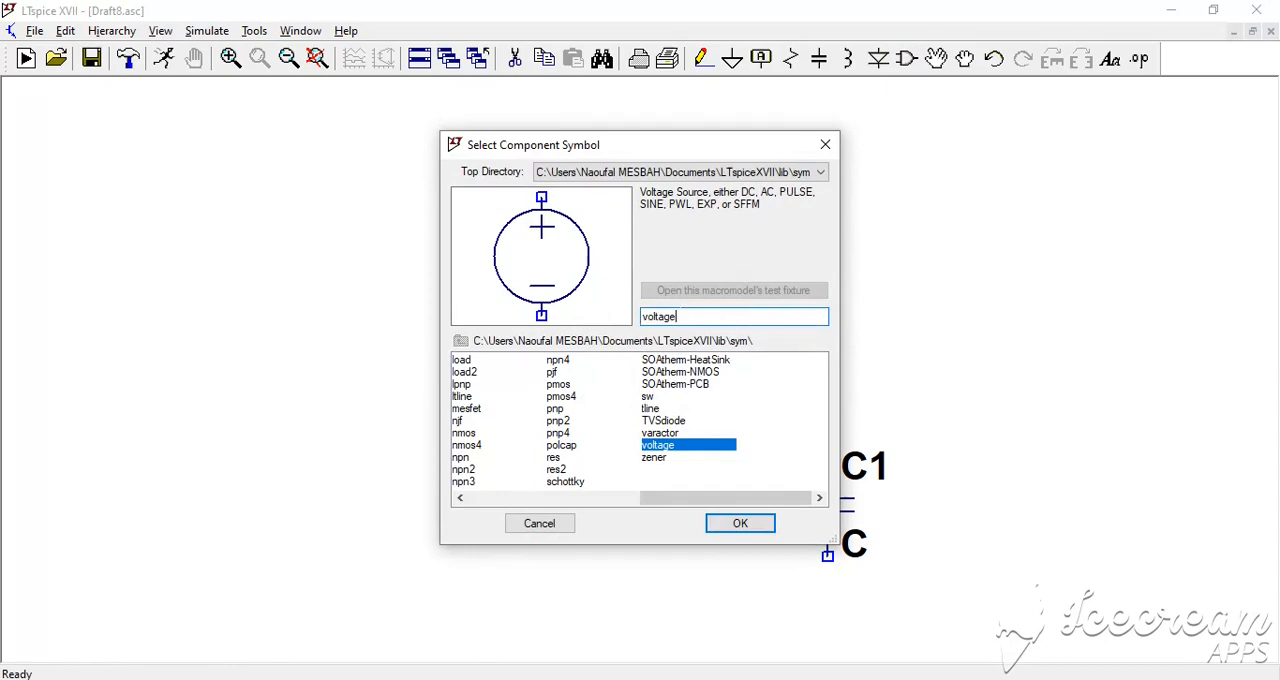
key("BackSpace")
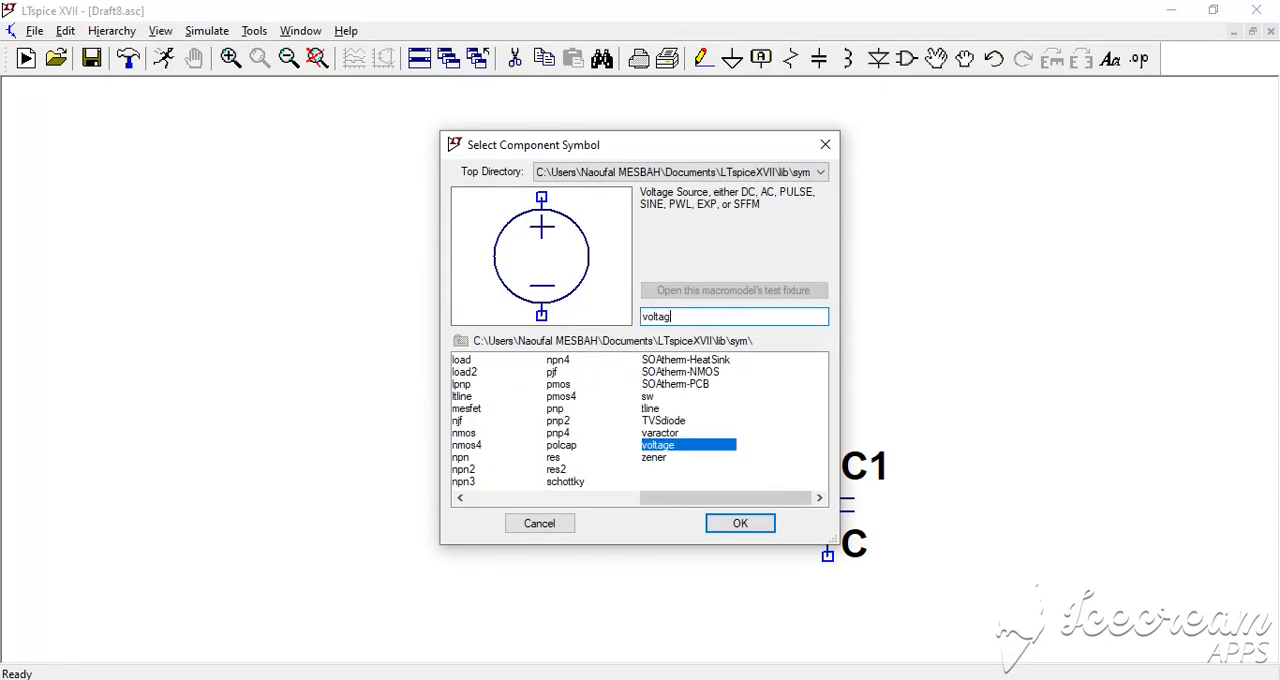
left_click(740, 524)
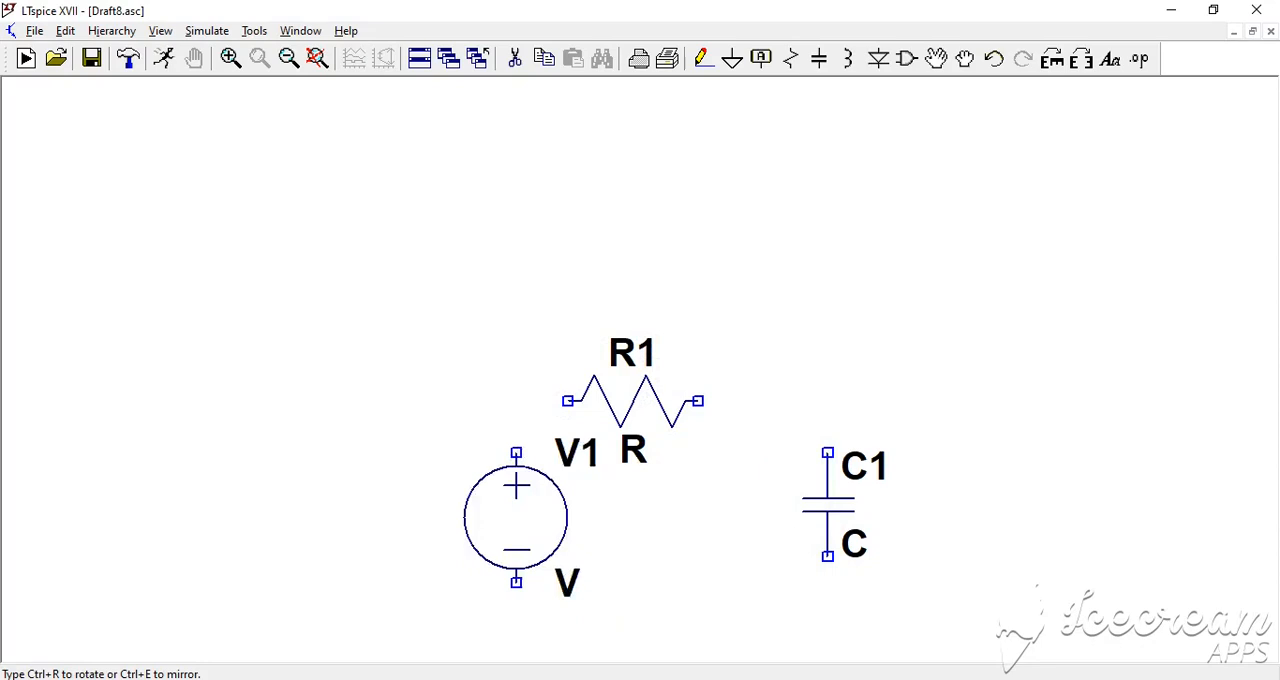
left_click_drag(516, 516, 334, 490)
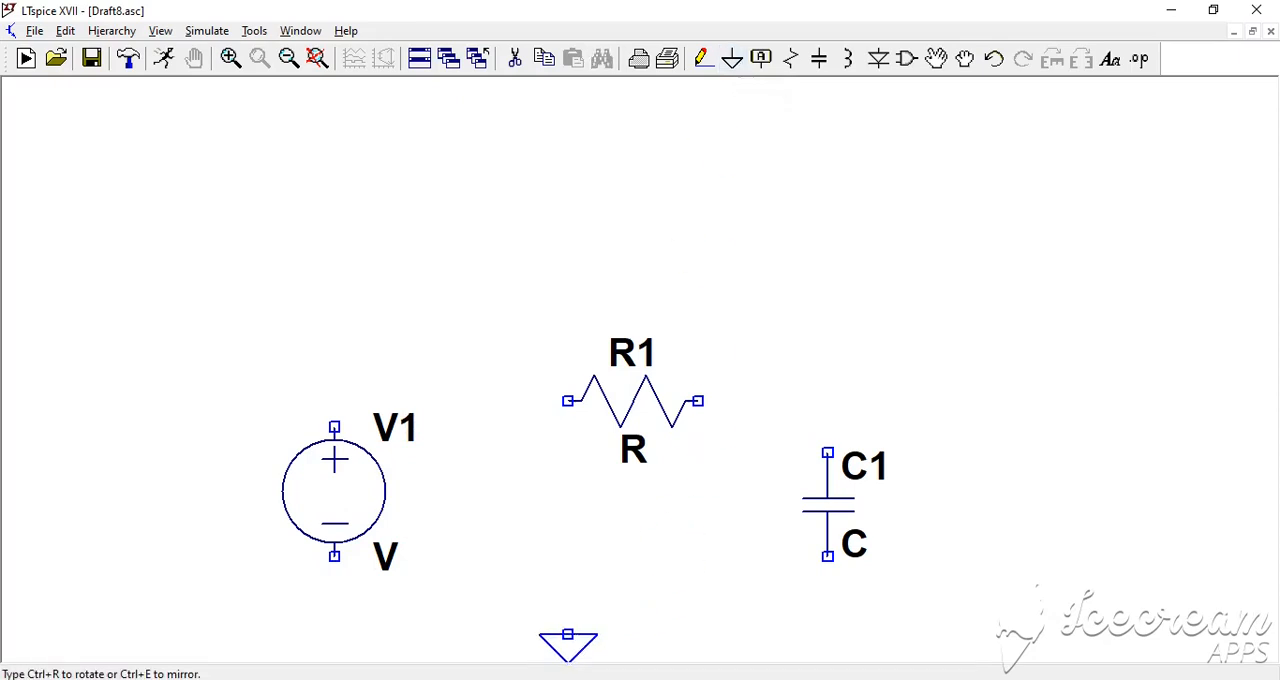
- Wire V1, R1 and C1 into a loop with the bottom wire tied to ground
left_click(702, 58)
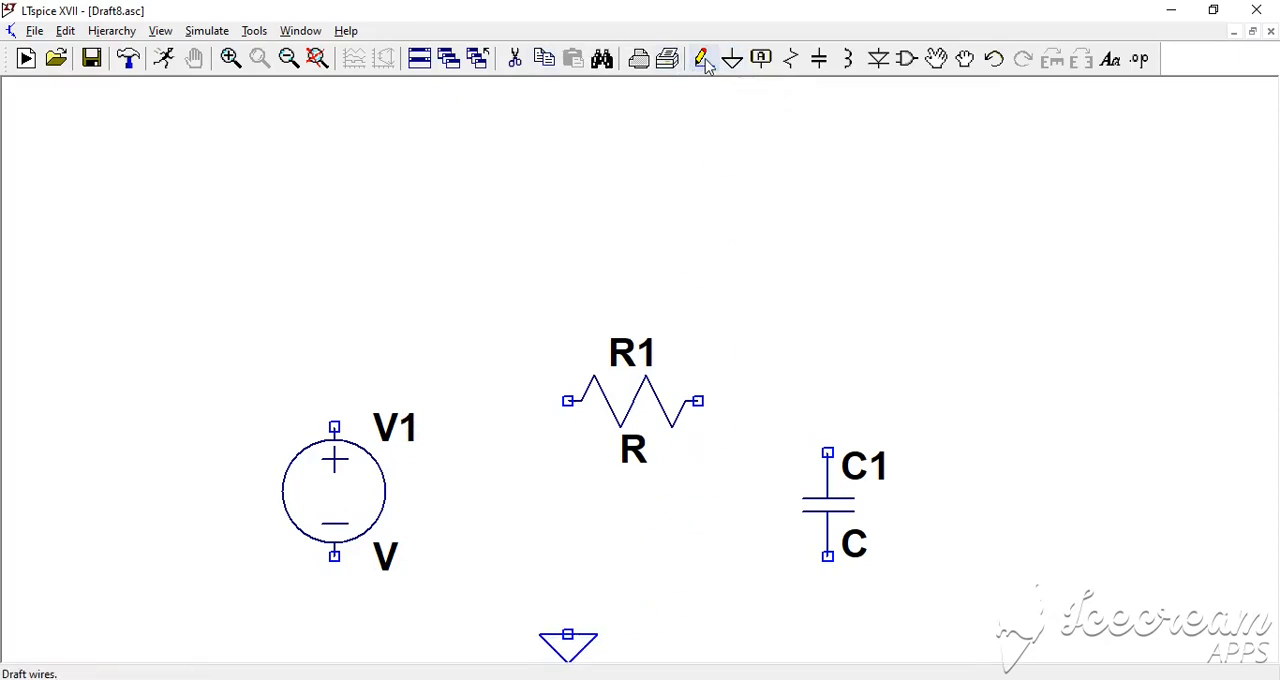
mouse_move(700, 58)
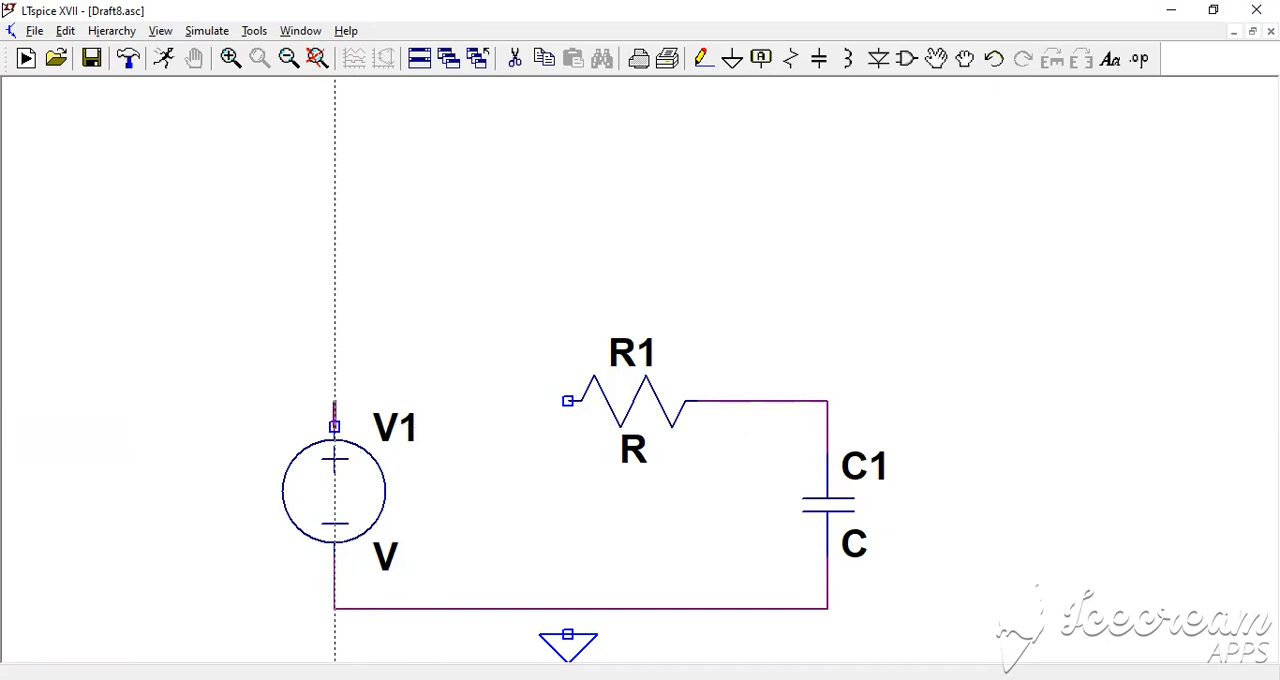
left_click_drag(336, 404, 568, 402)
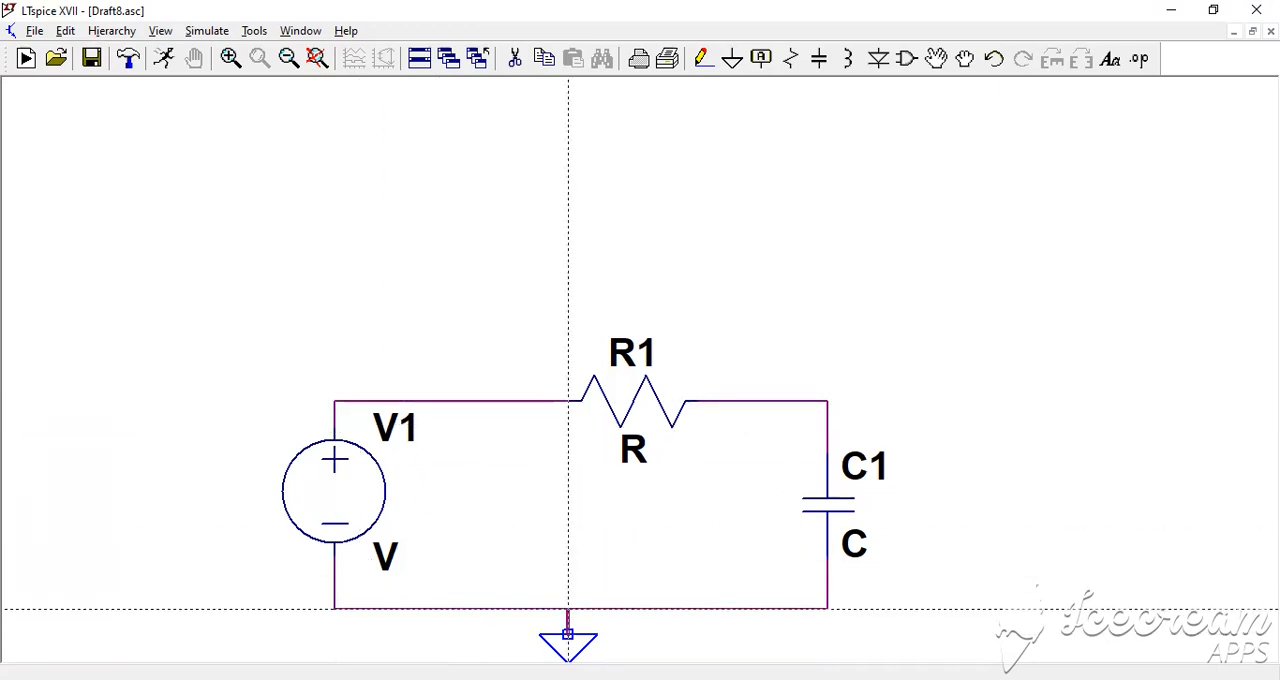
left_click(568, 610)
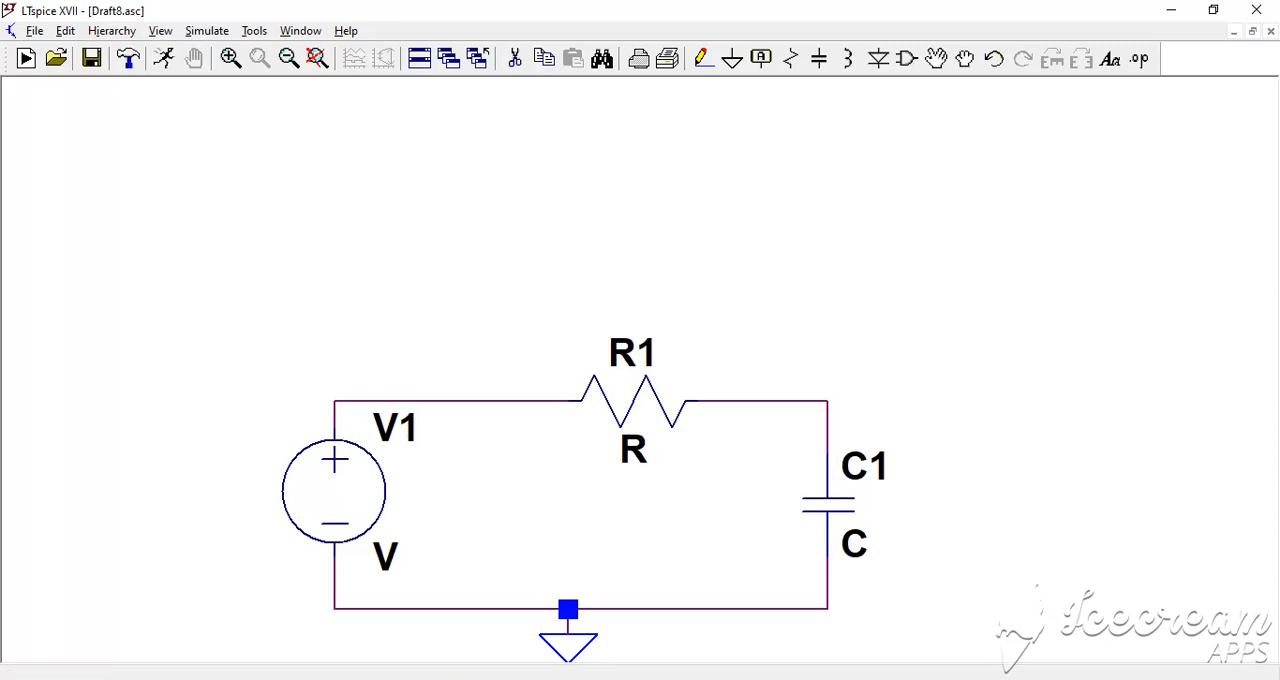
mouse_move(828, 504)
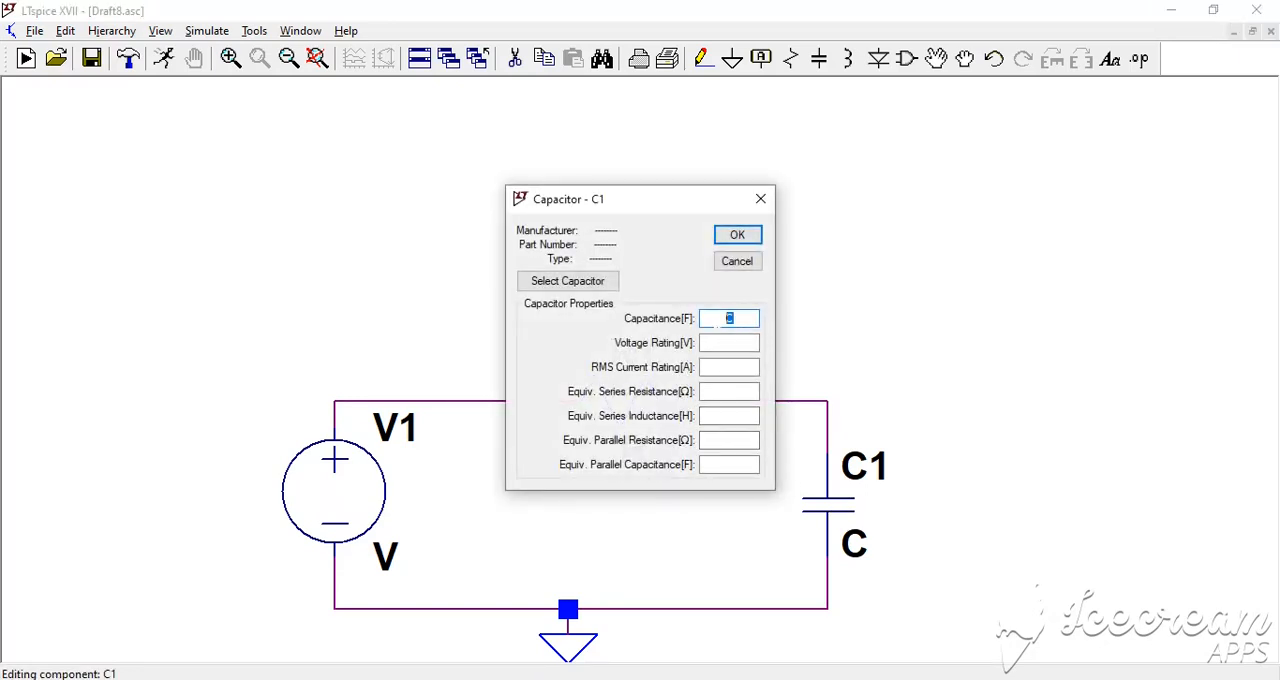
- Set C1's capacitance to 10µ and R1's resistance to 1k
type("10u")
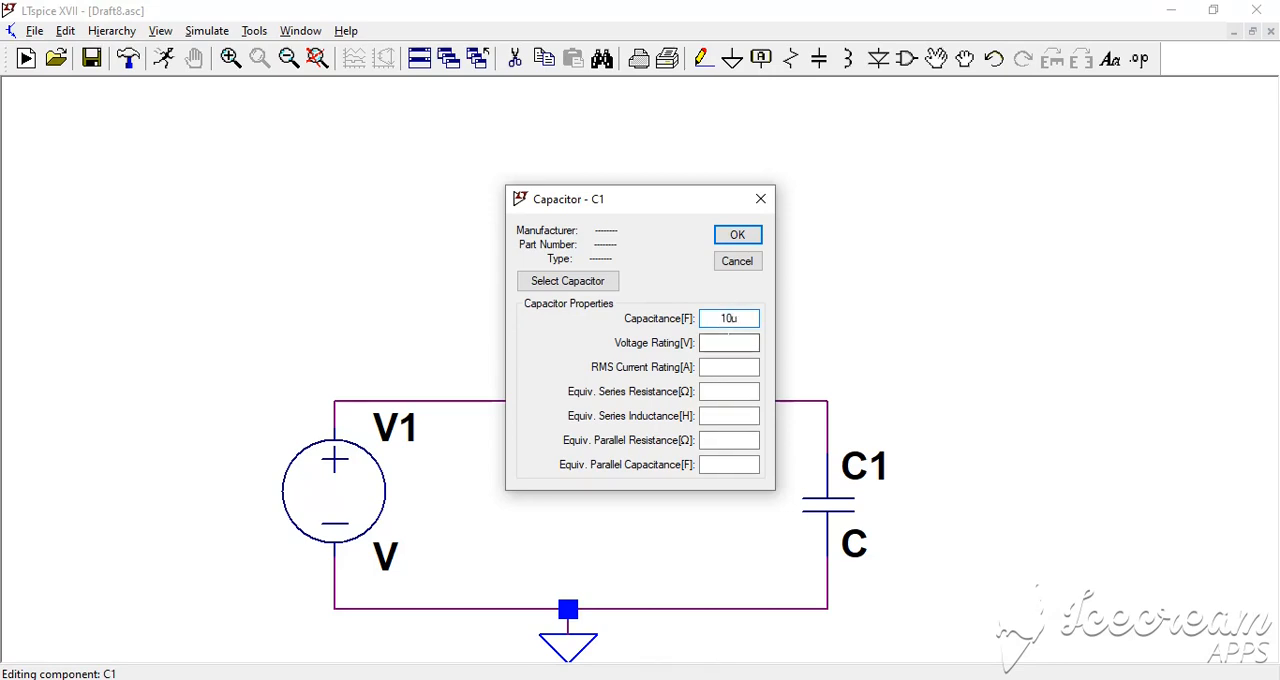
left_click(736, 234)
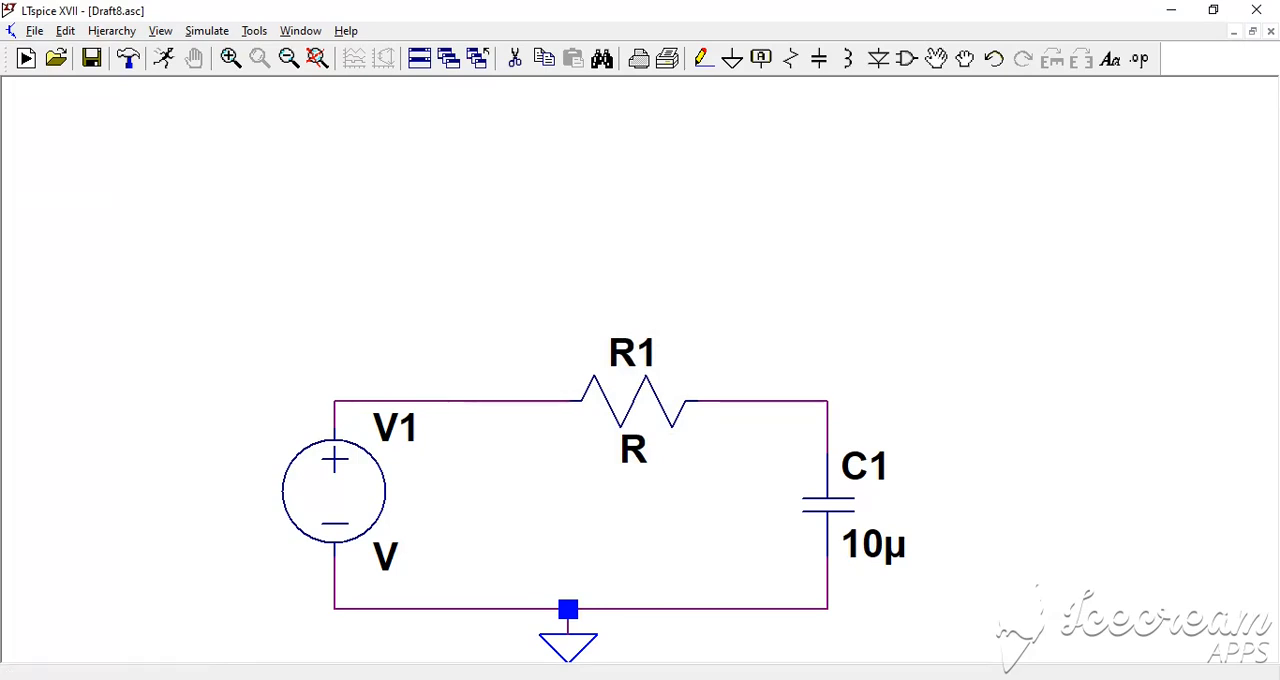
mouse_move(668, 410)
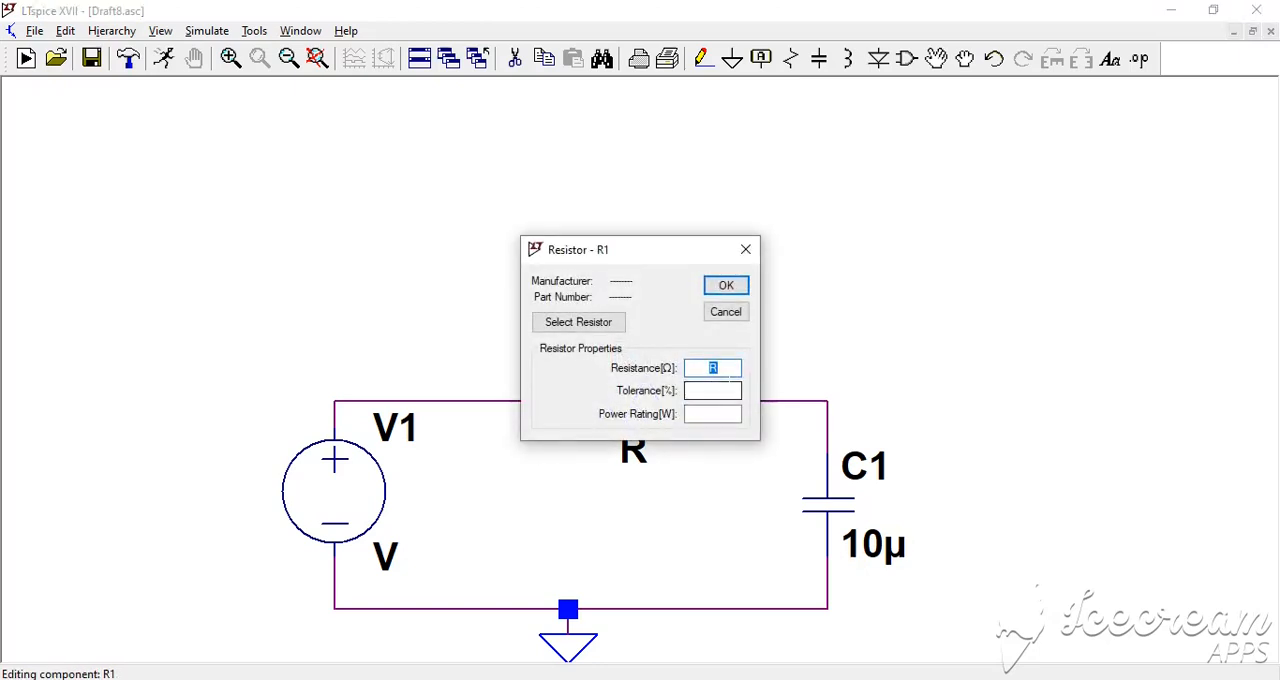
type("1")
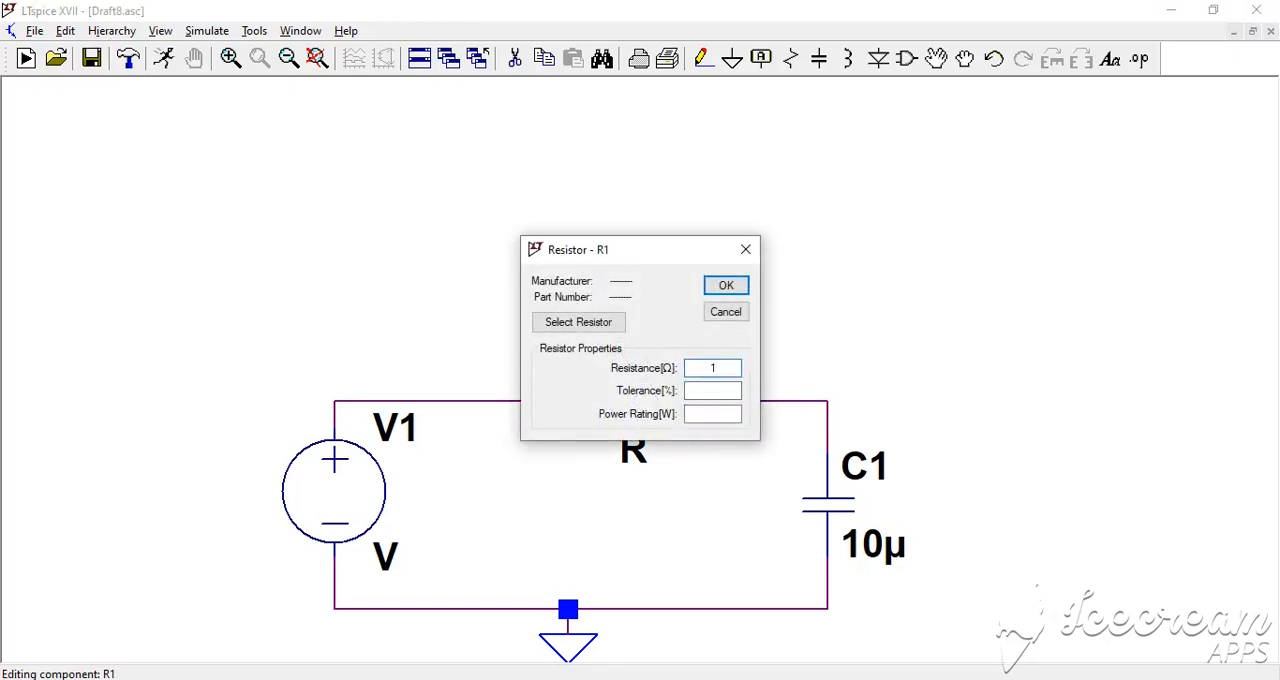
type("k")
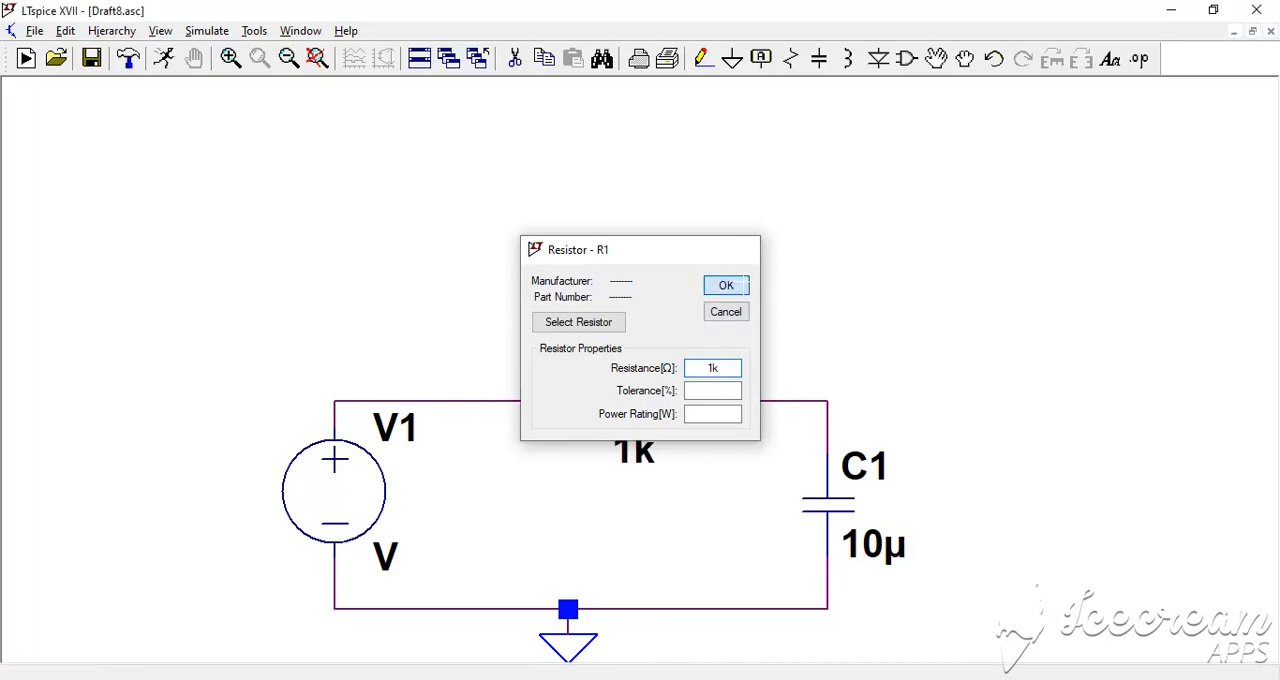
left_click(724, 284)
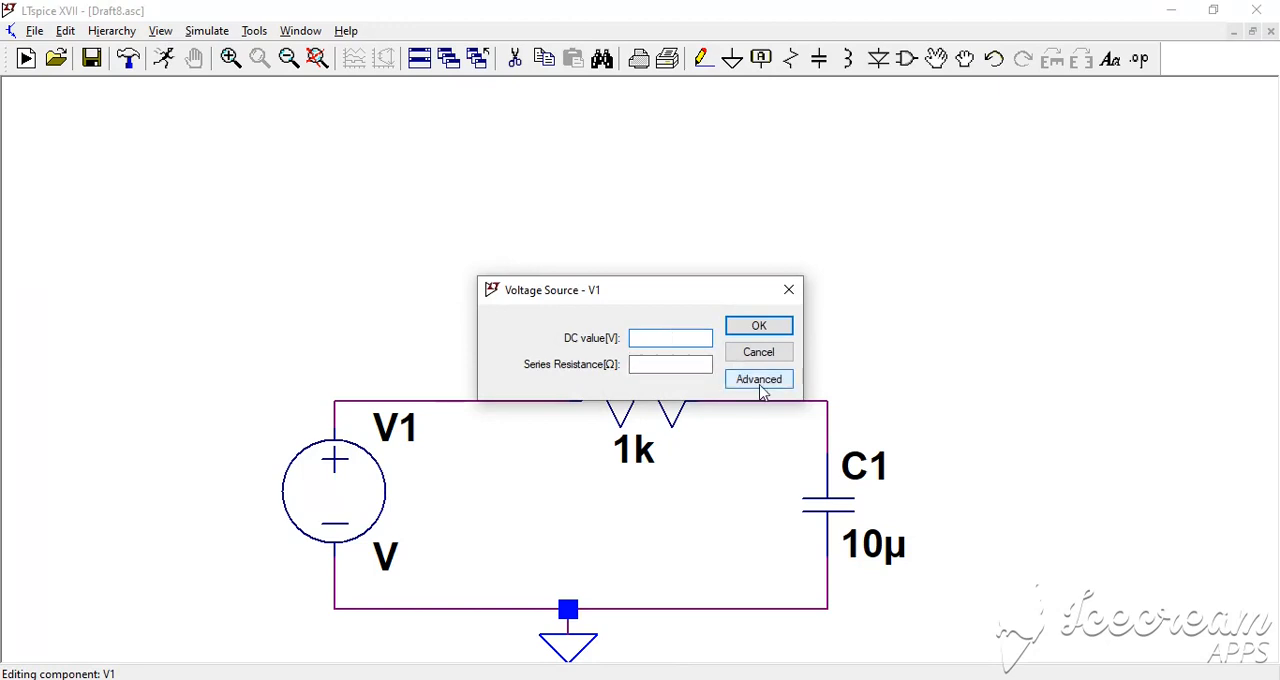
- Enter a DC value of 10 V for source V1
left_click(670, 338)
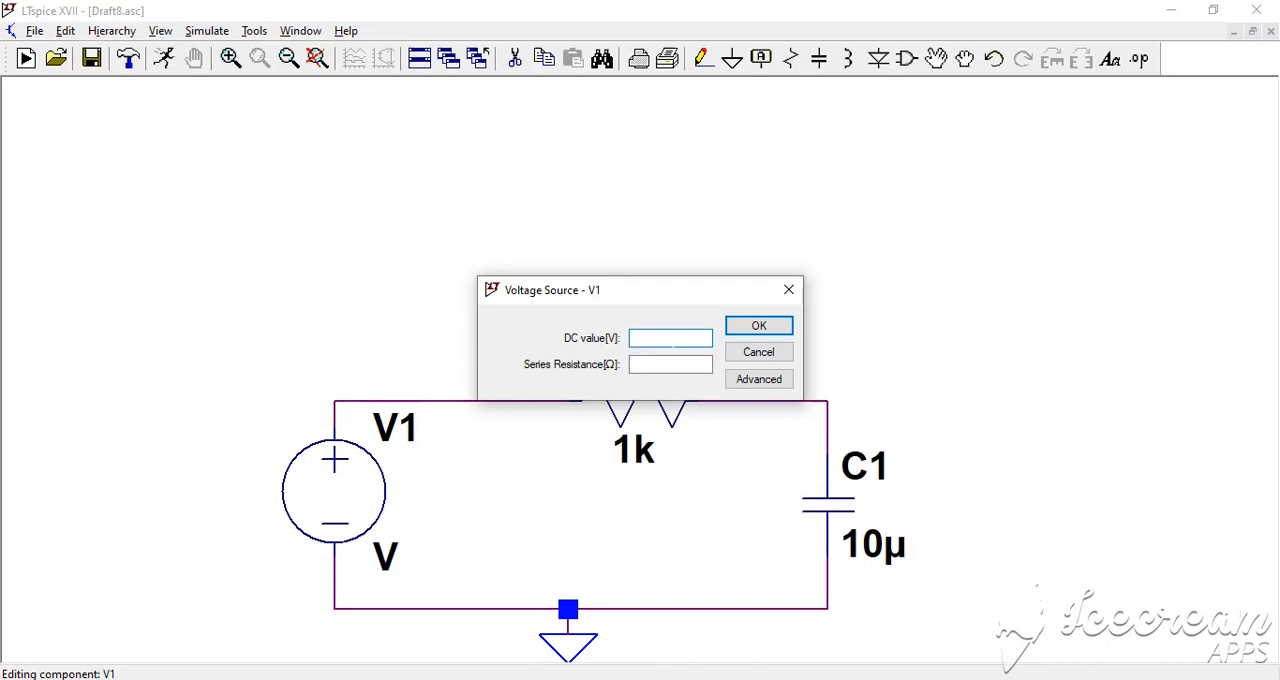
type("10")
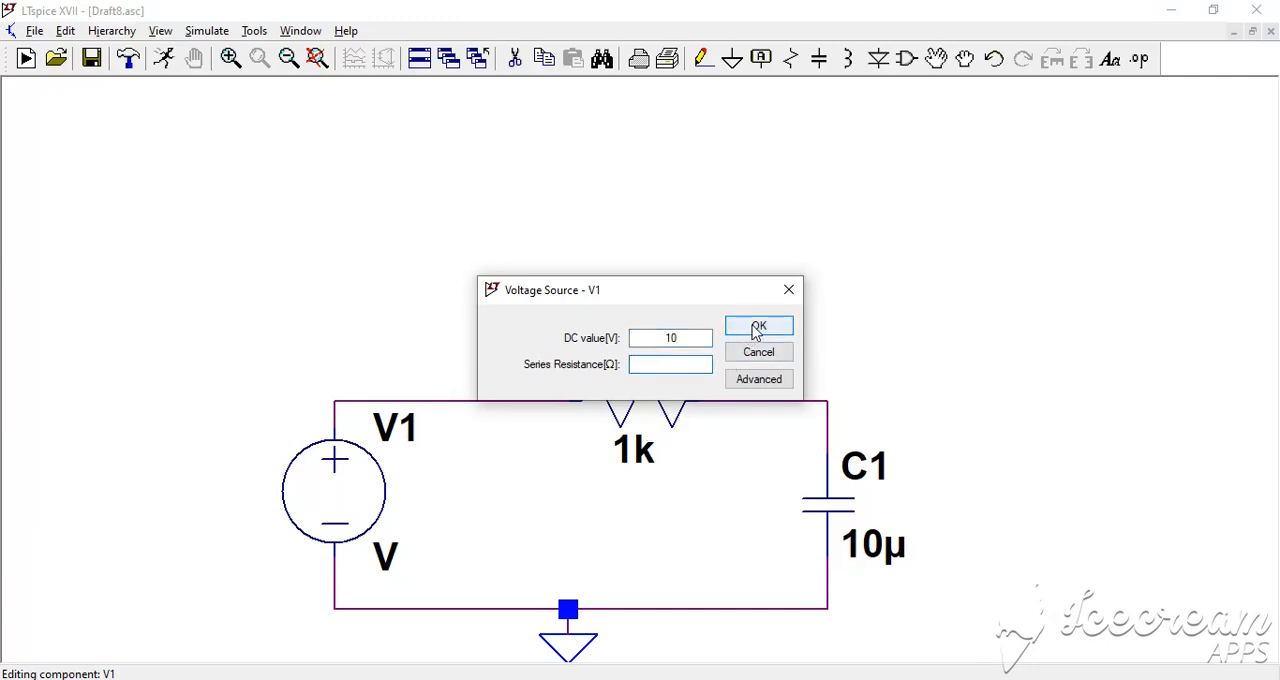
left_click(758, 326)
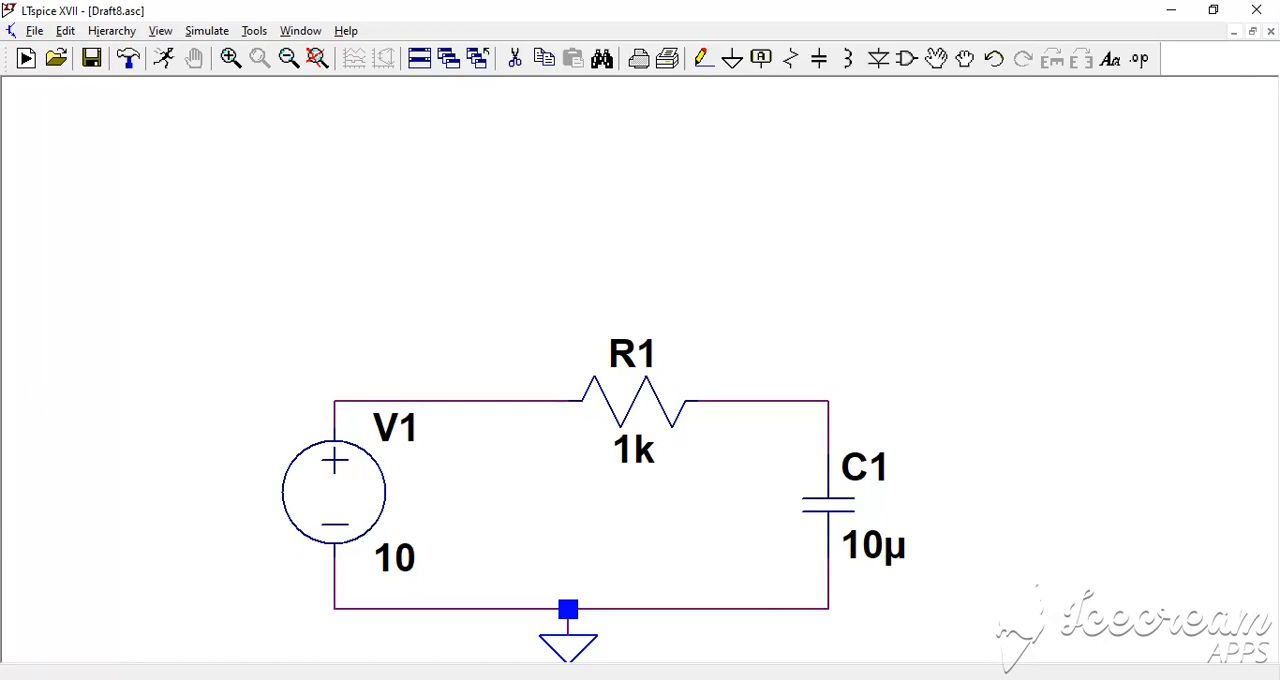
mouse_move(164, 58)
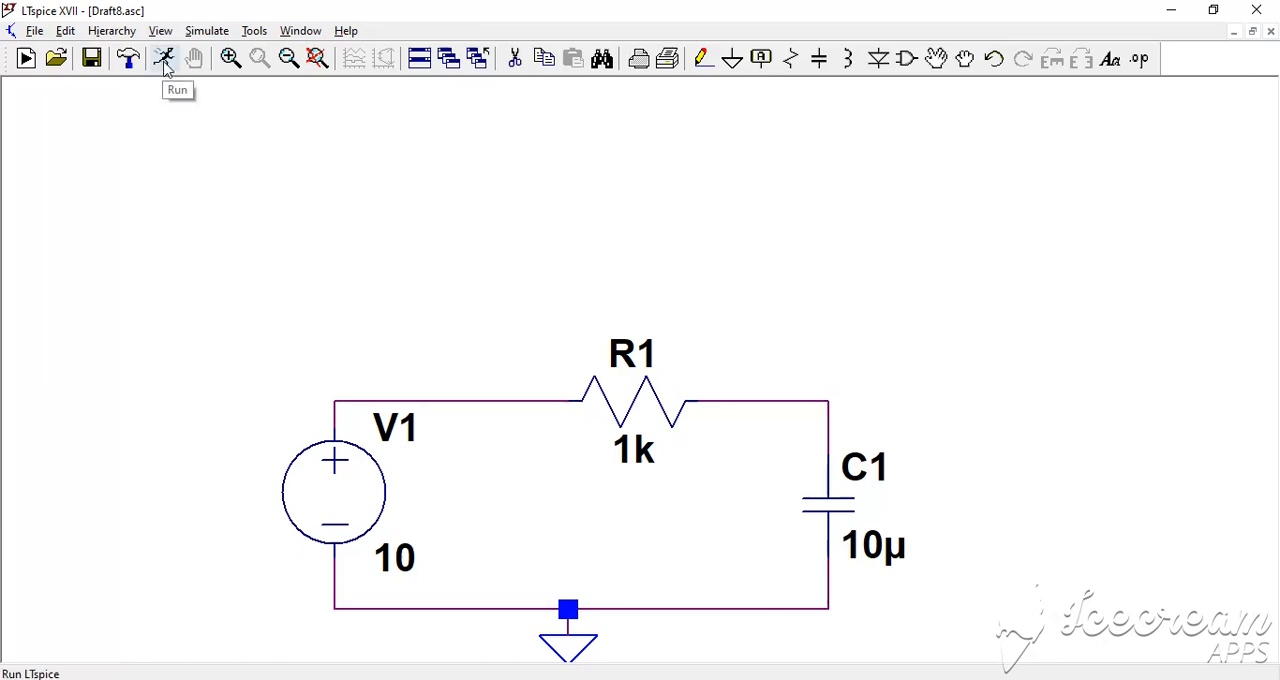
- Run a transient simulation with 100m stop time and external supplies starting at 0V
left_click(164, 58)
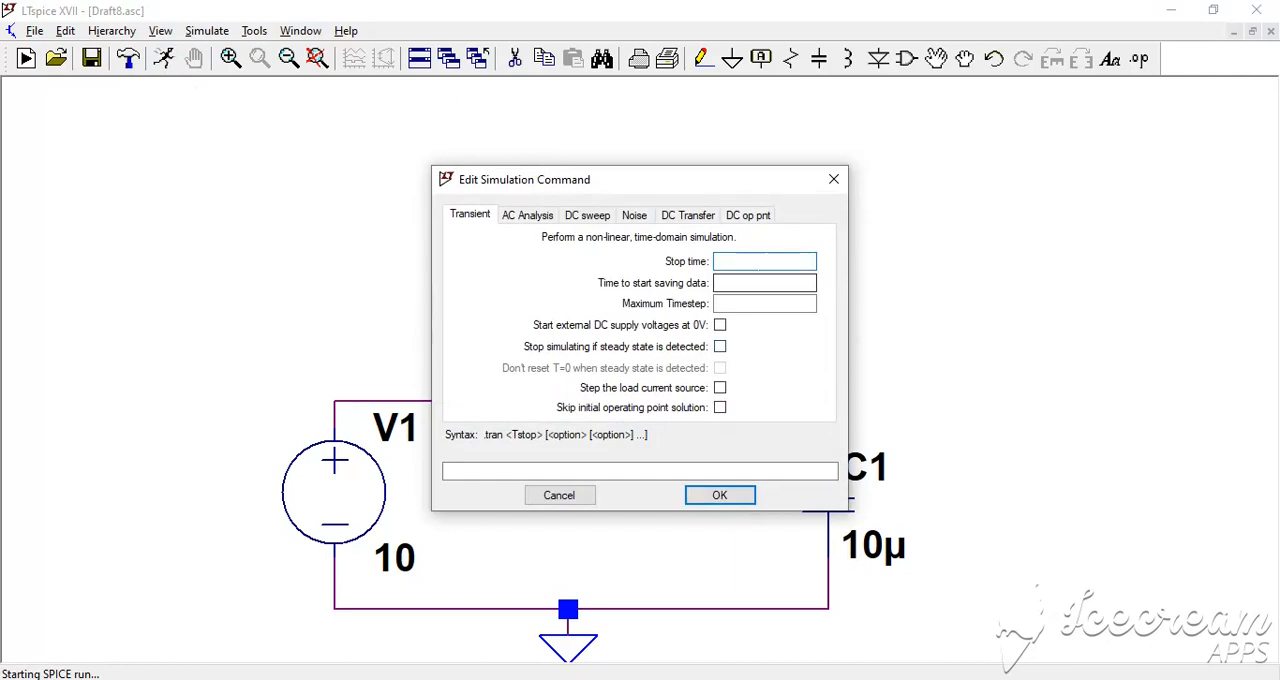
left_click(764, 260)
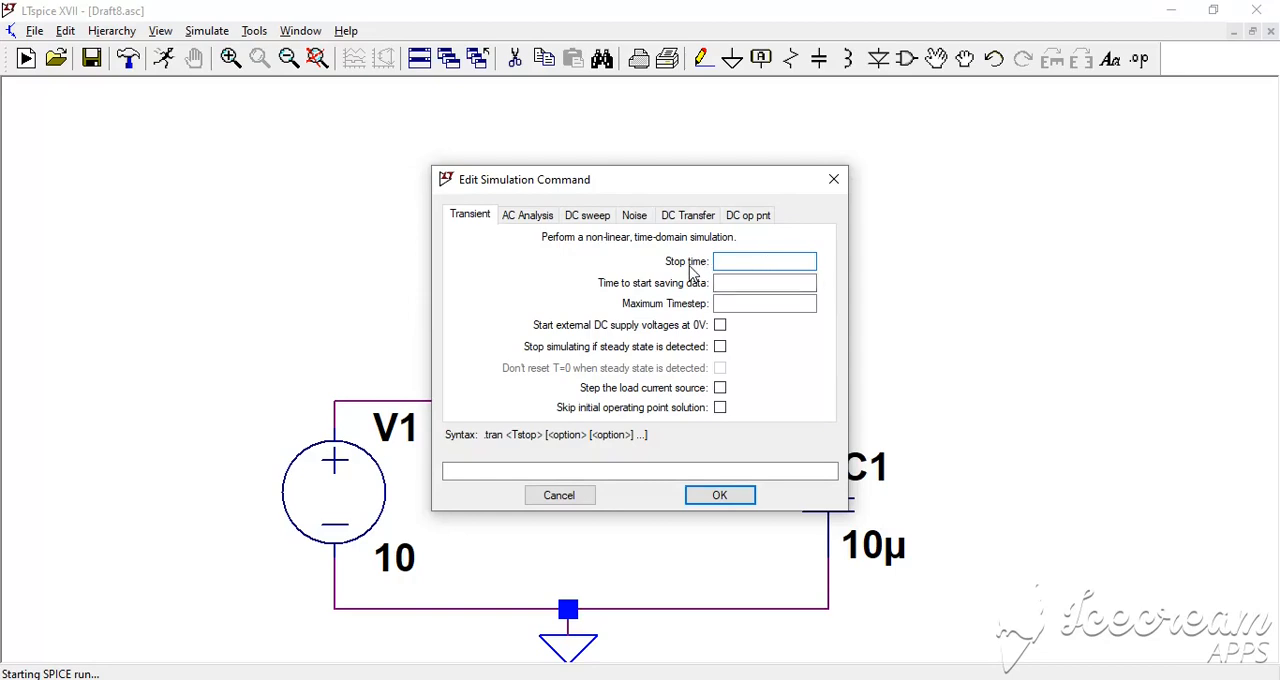
type("1")
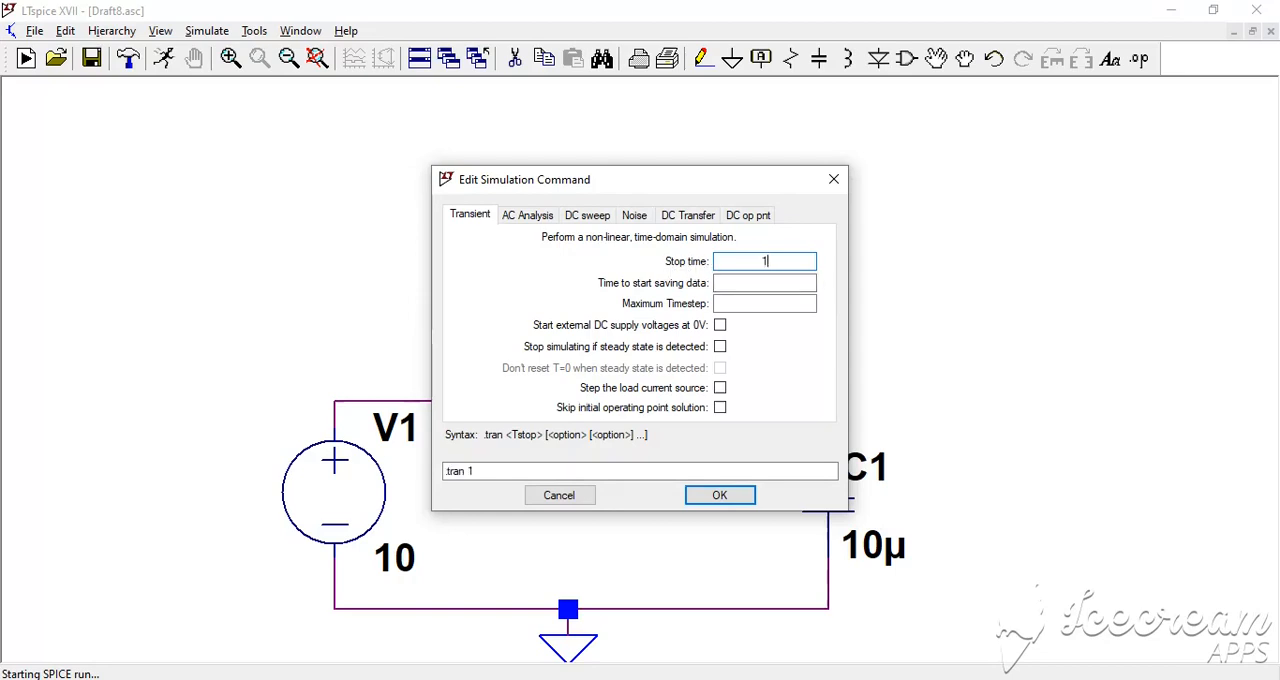
type("00m")
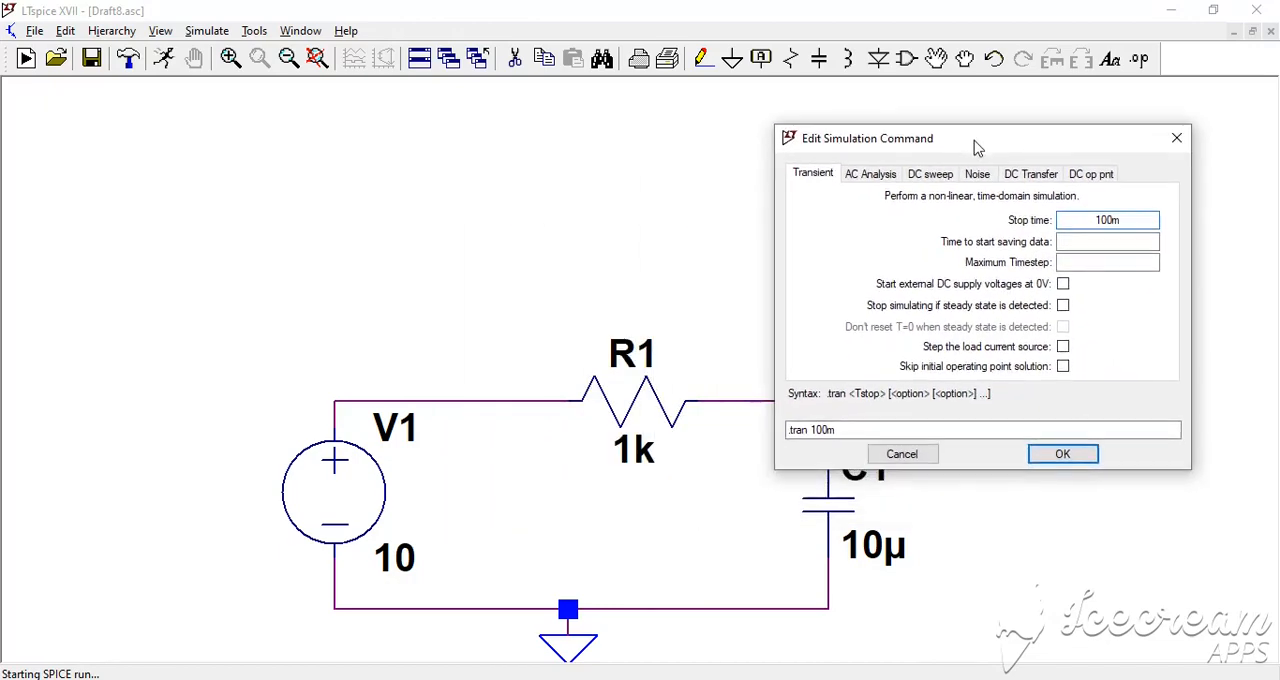
mouse_move(820, 504)
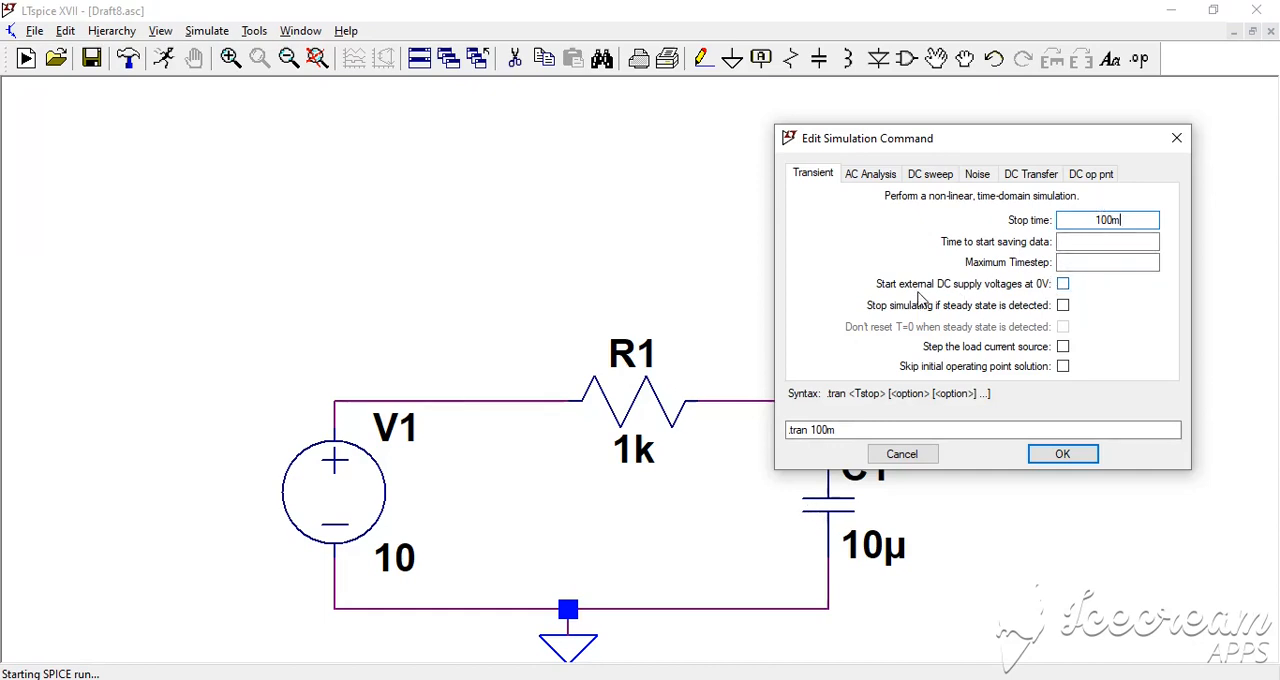
left_click(1064, 284)
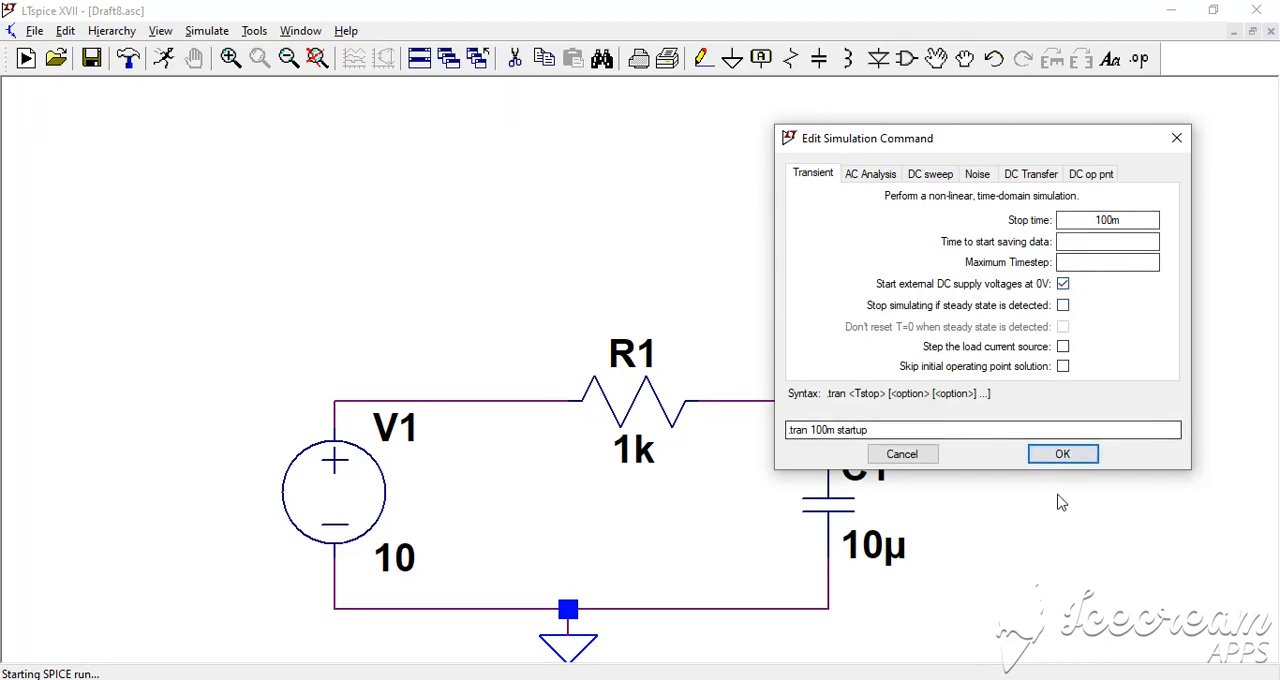
left_click(1062, 452)
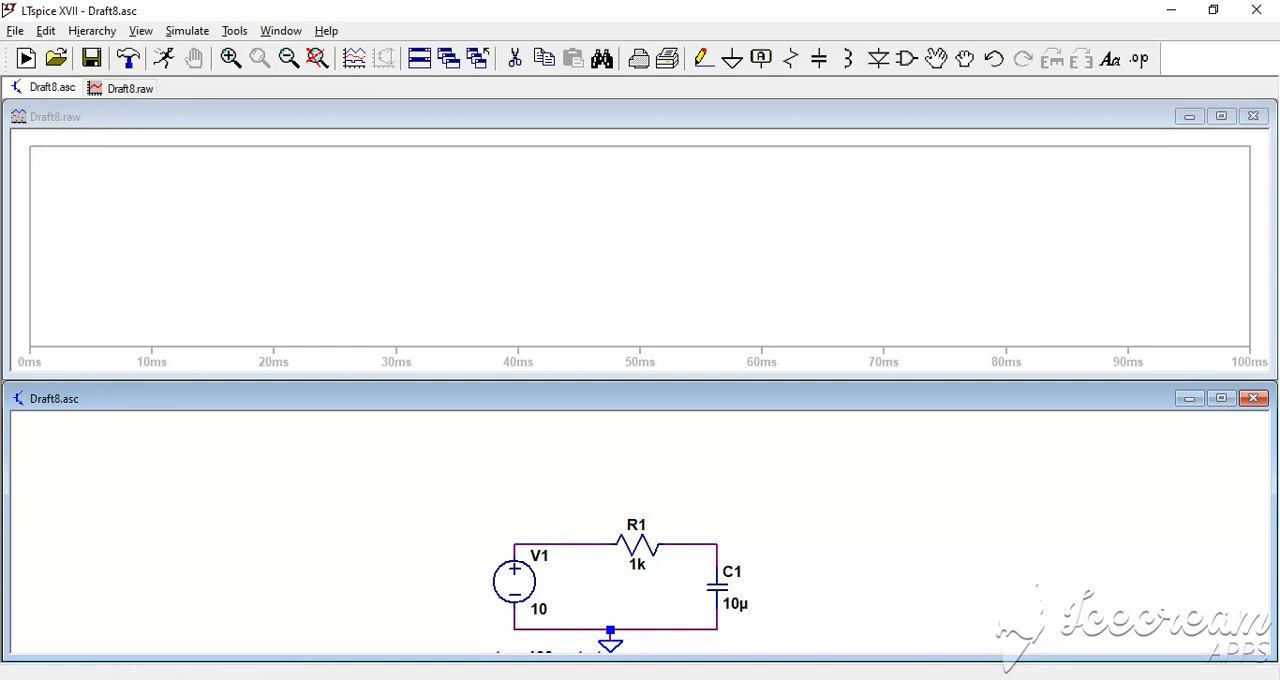
mouse_move(562, 528)
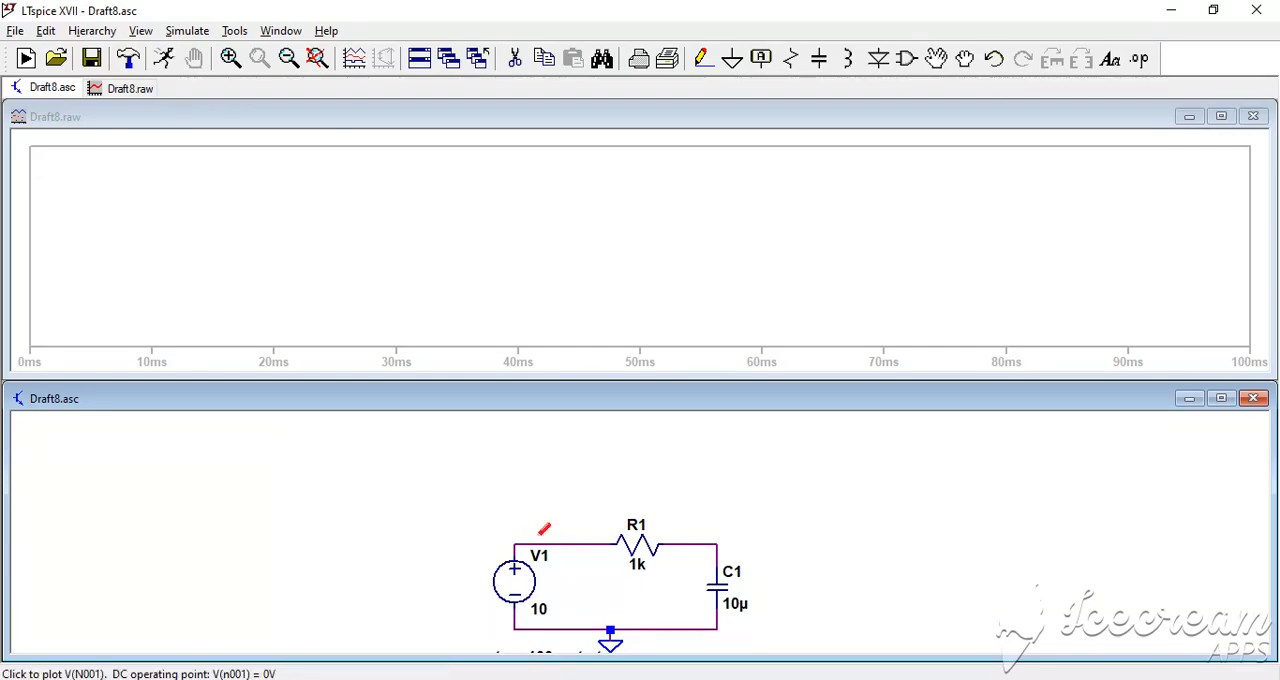
- Plot V(n001) at the source node and V(n002) across the charging capacitor
left_click(540, 530)
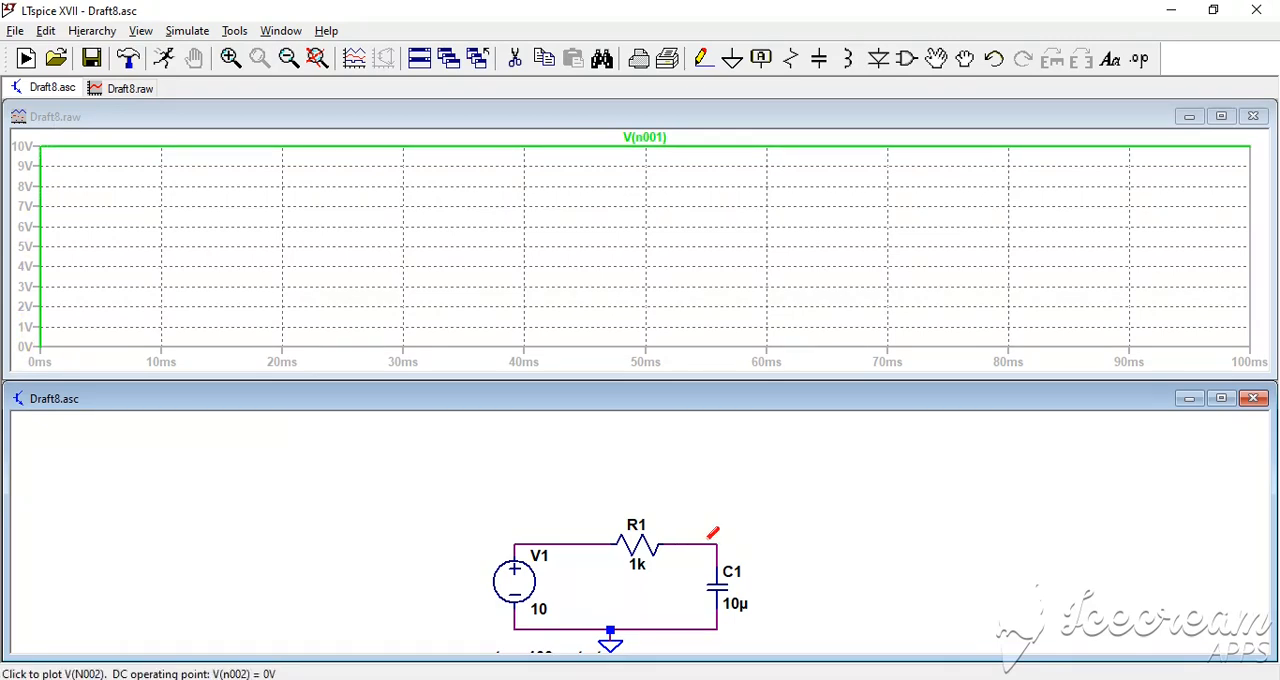
left_click(712, 532)
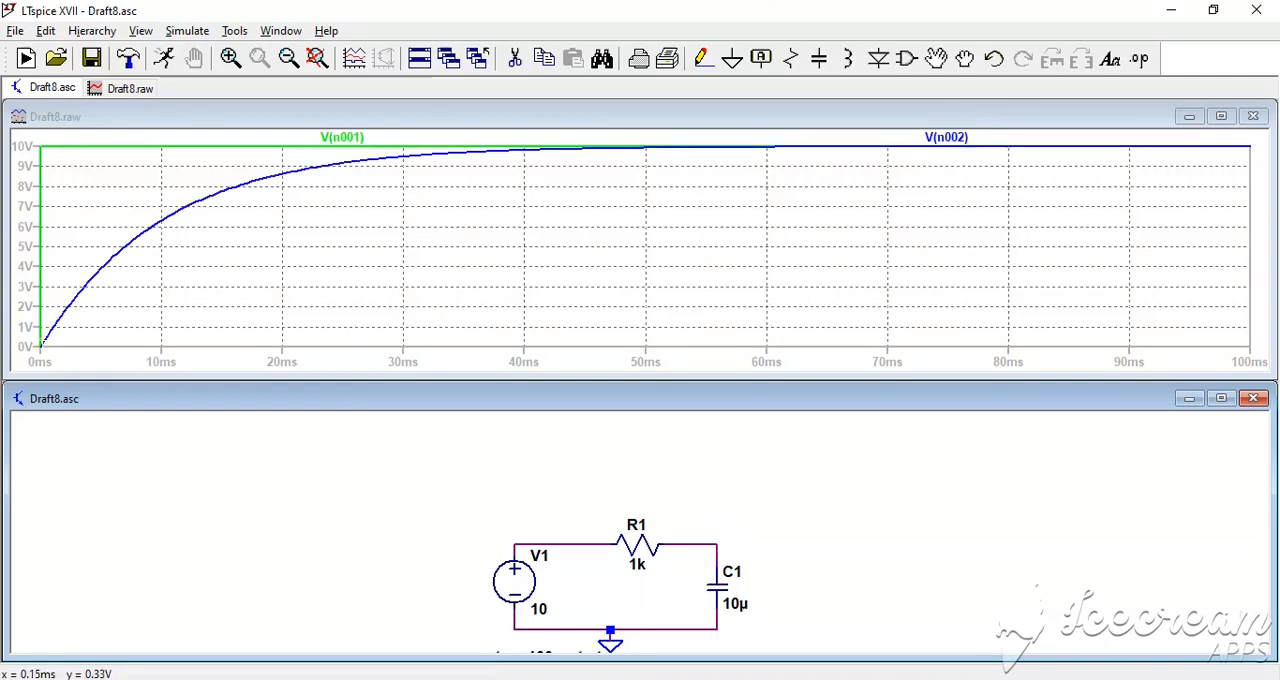
mouse_move(200, 250)
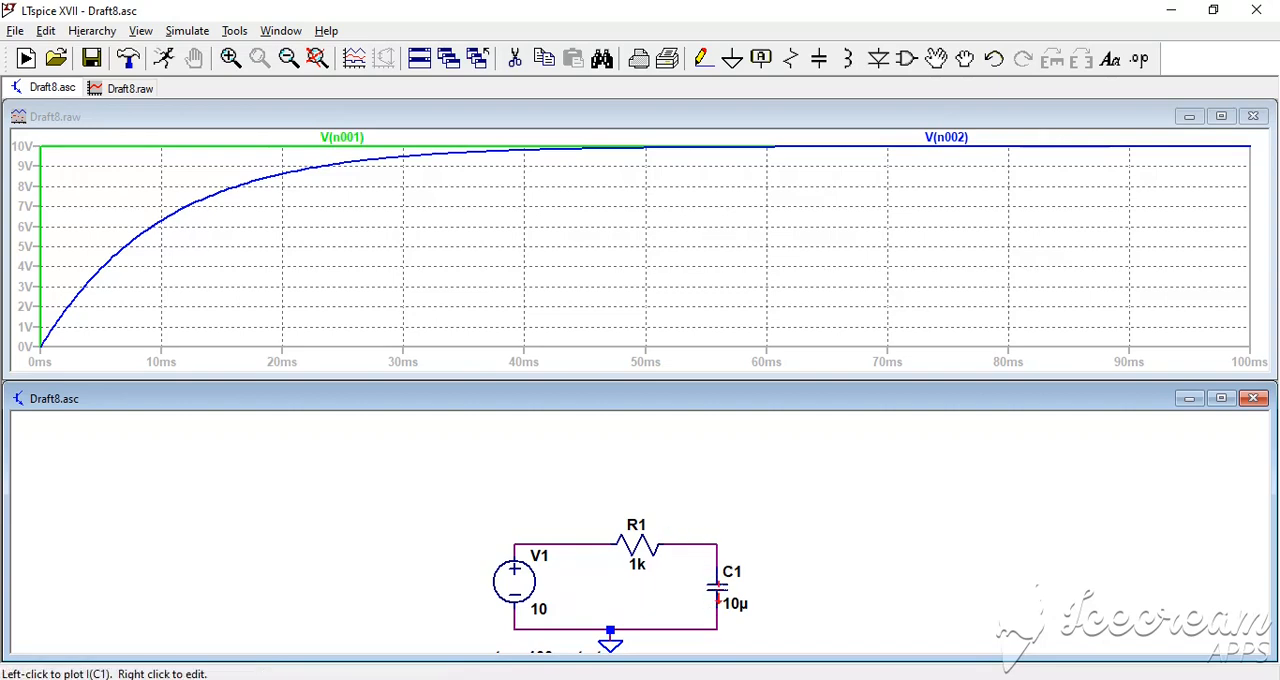
- Plot the capacitor current I(C1) decaying from 10mA toward zero
left_click(716, 590)
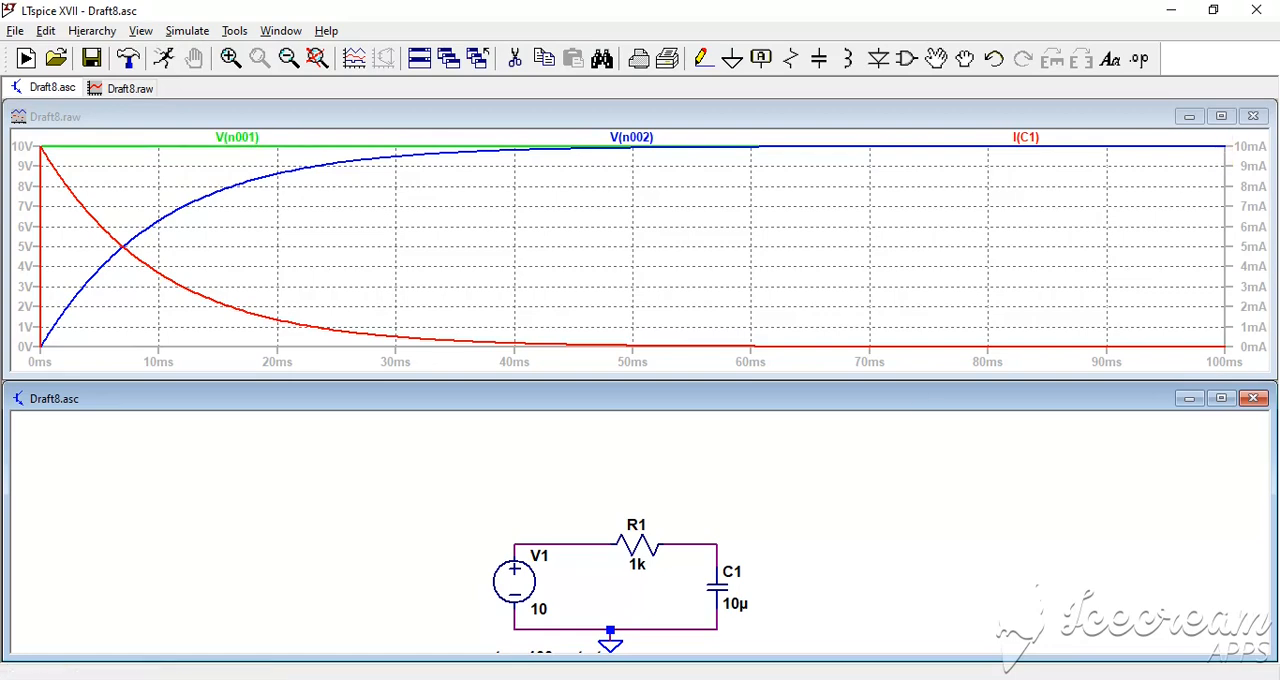
mouse_move(516, 596)
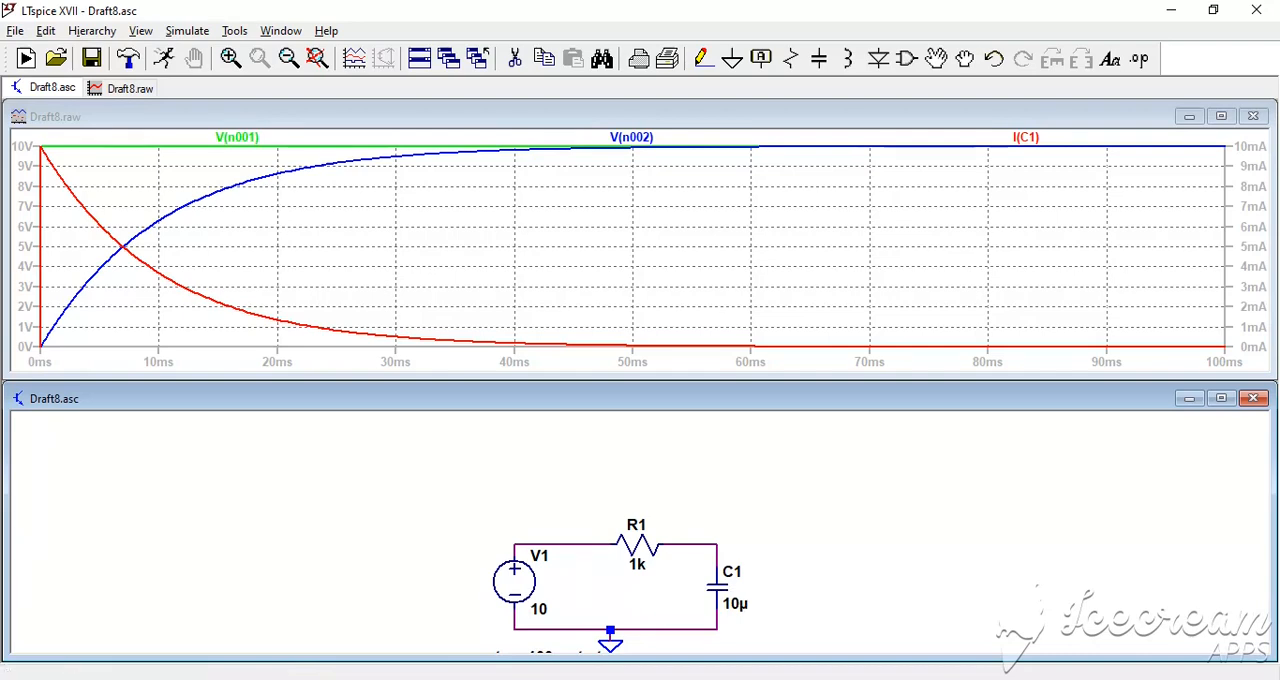
mouse_move(156, 360)
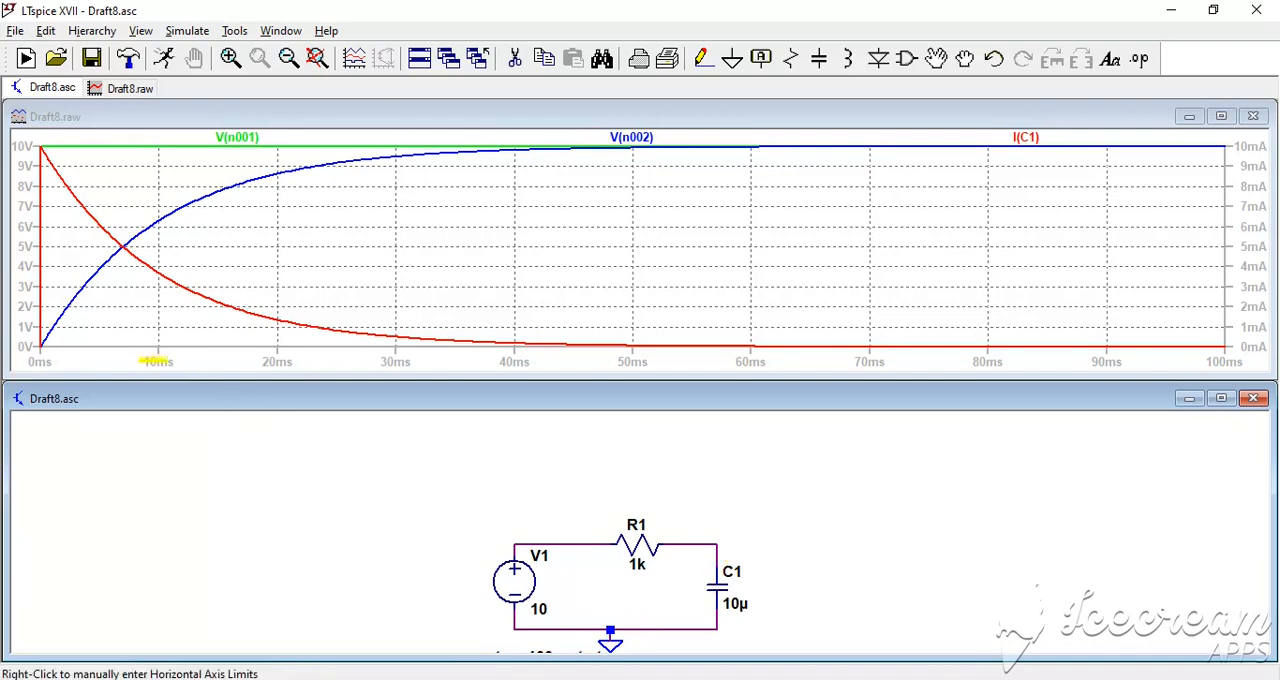